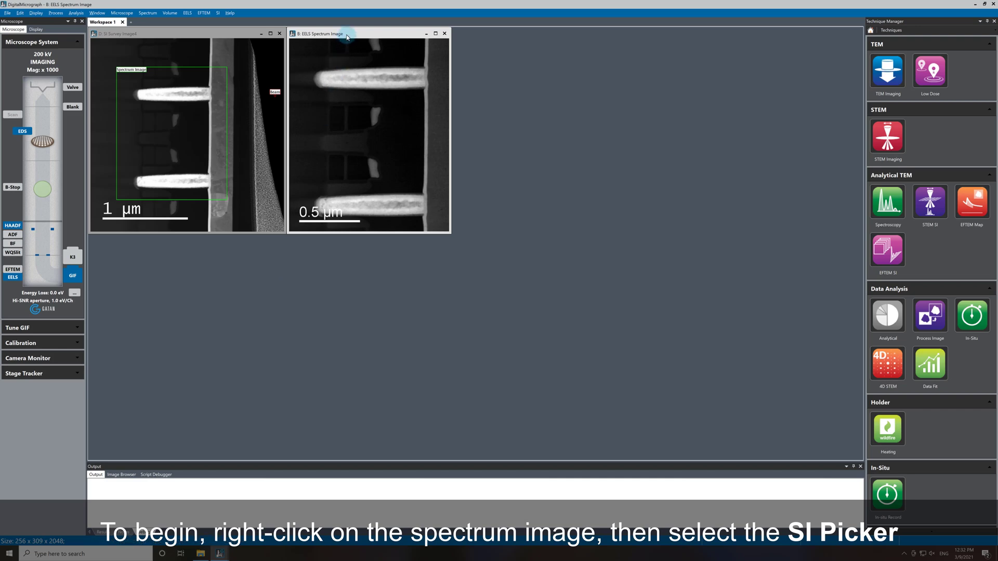
mouse_move(368, 104)
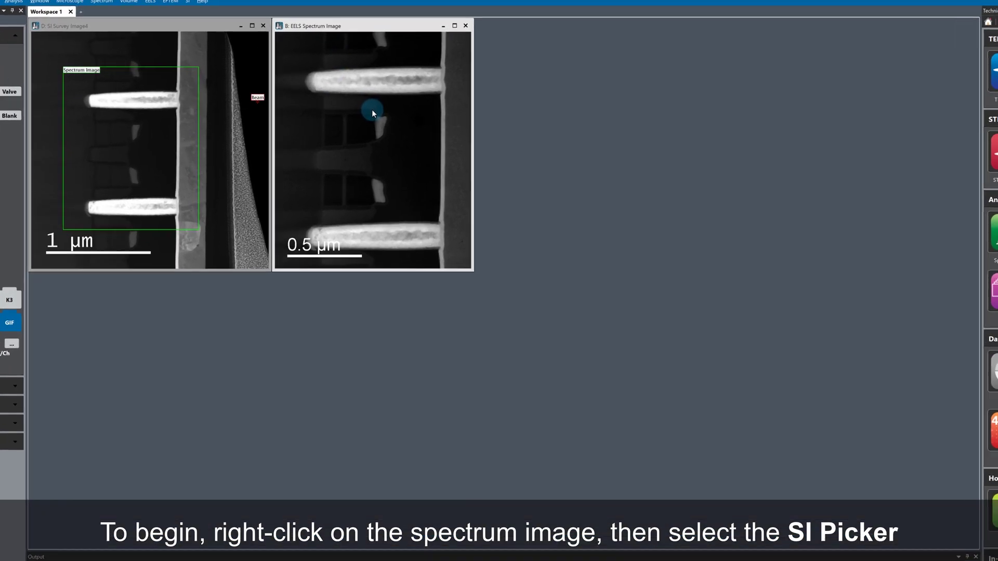
Bring up the context menu and tool palette for the EELS Spectrum Image window.
right_click(374, 112)
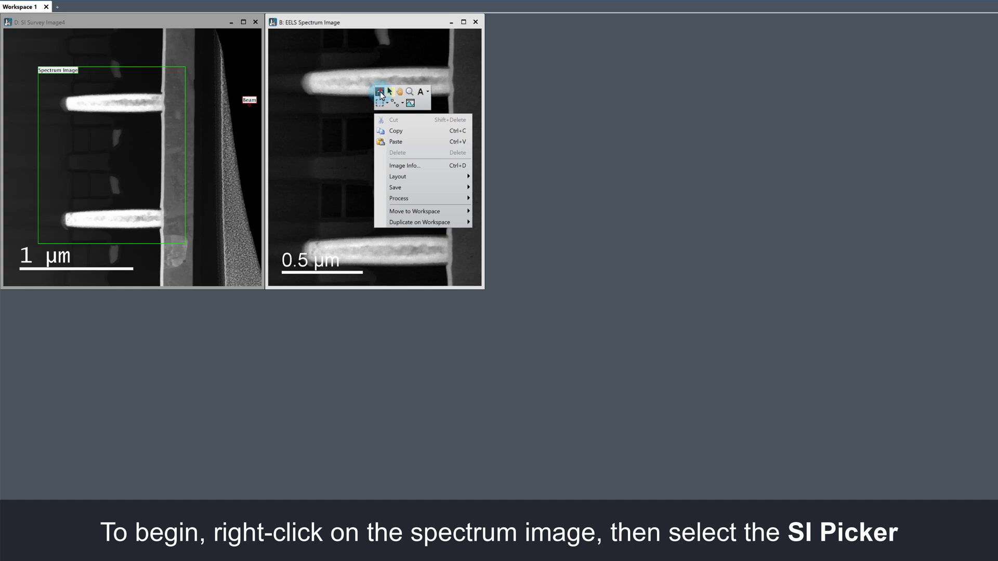
Place an SI Picker region on the spectrum image and settle it just below the upper bright bar.
left_click(381, 93)
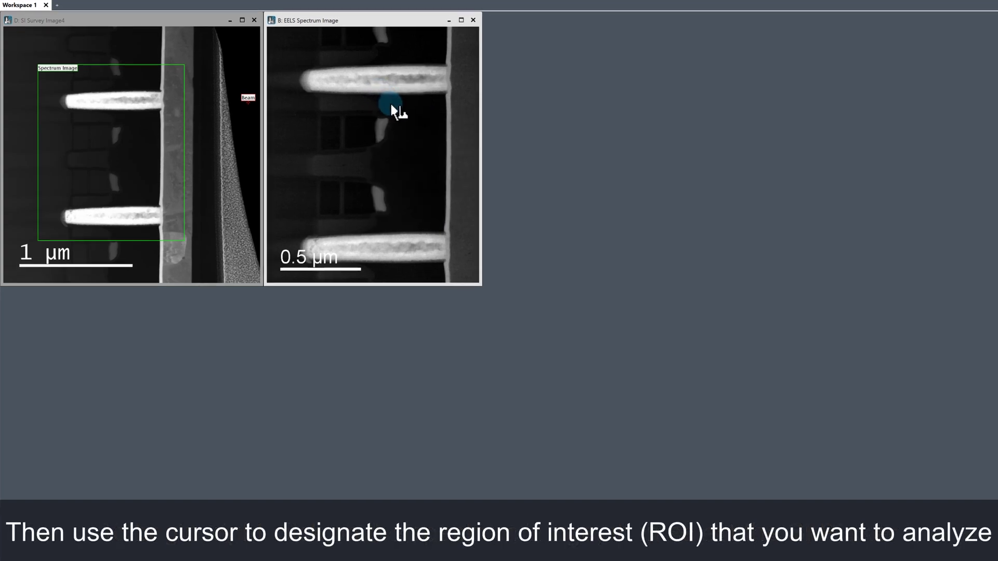
left_click(379, 103)
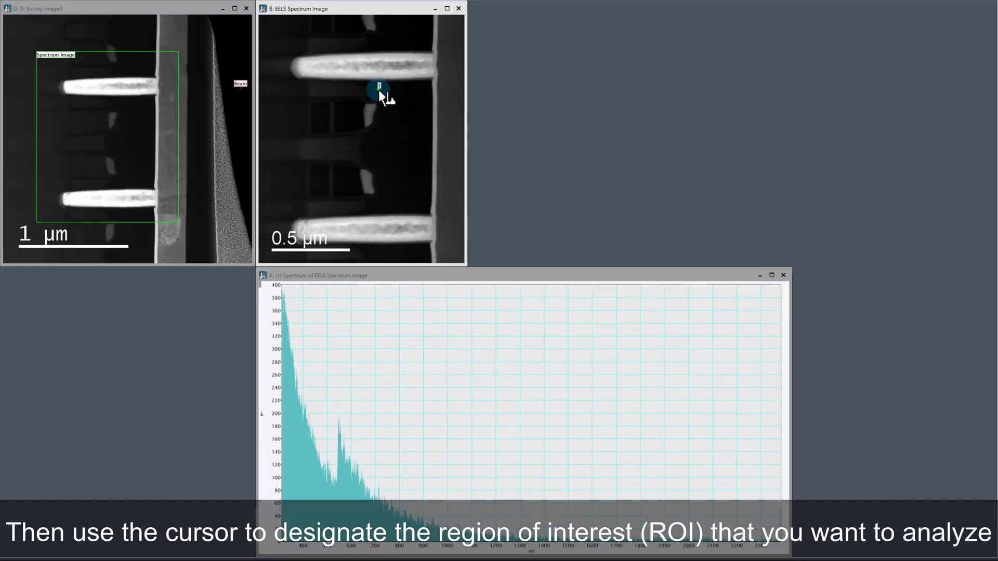
left_click_drag(379, 87, 395, 105)
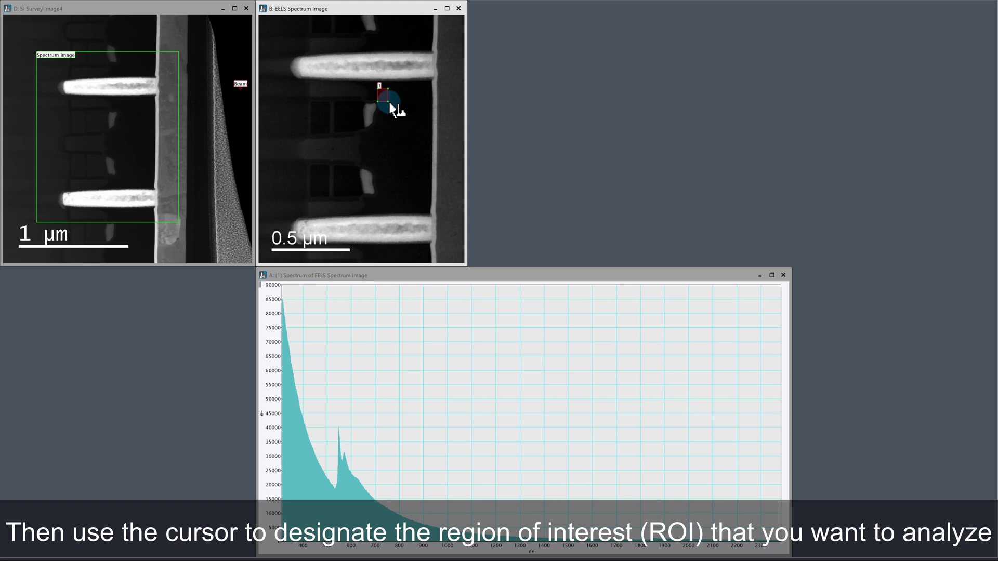
left_click_drag(388, 102, 381, 95)
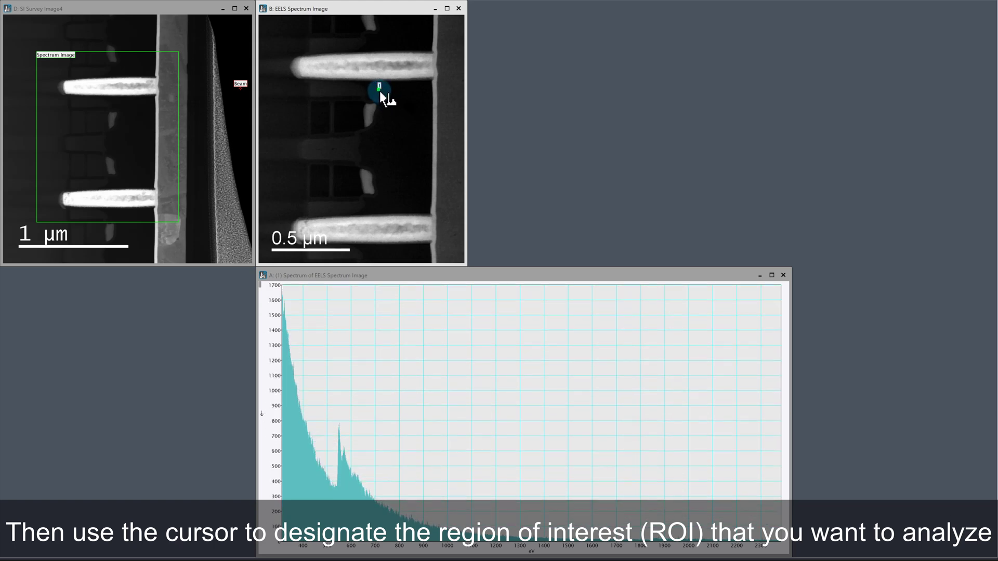
left_click_drag(380, 91, 388, 102)
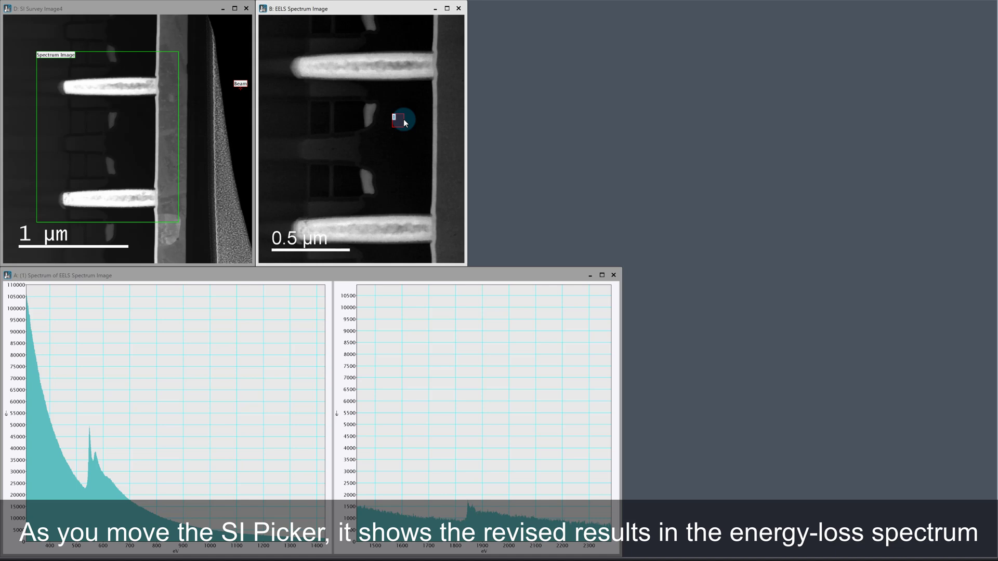
Sweep the SI Picker over the upper bar, the right edge and the dark area, leaving it between the two bars.
left_click_drag(402, 120, 402, 95)
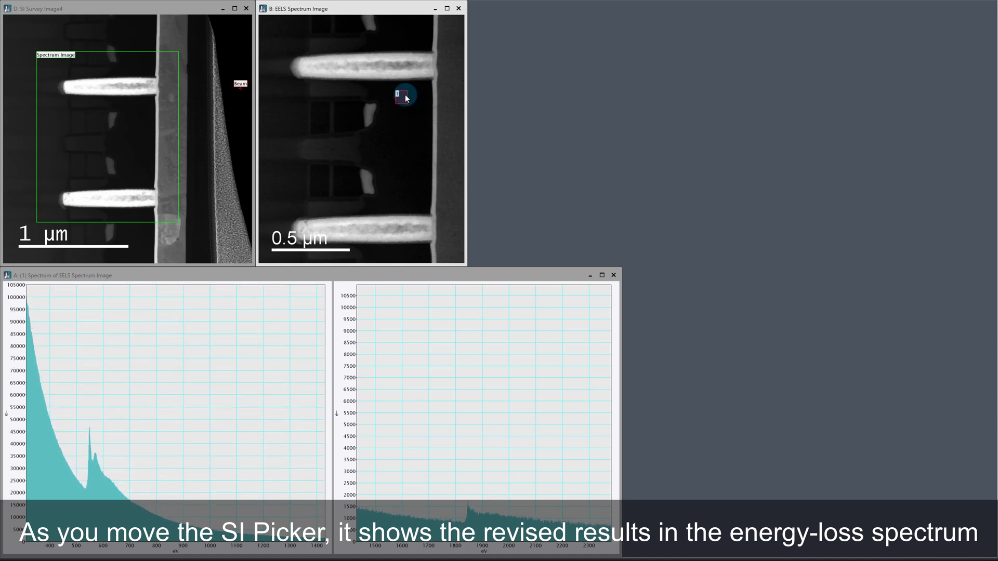
left_click_drag(406, 96, 369, 69)
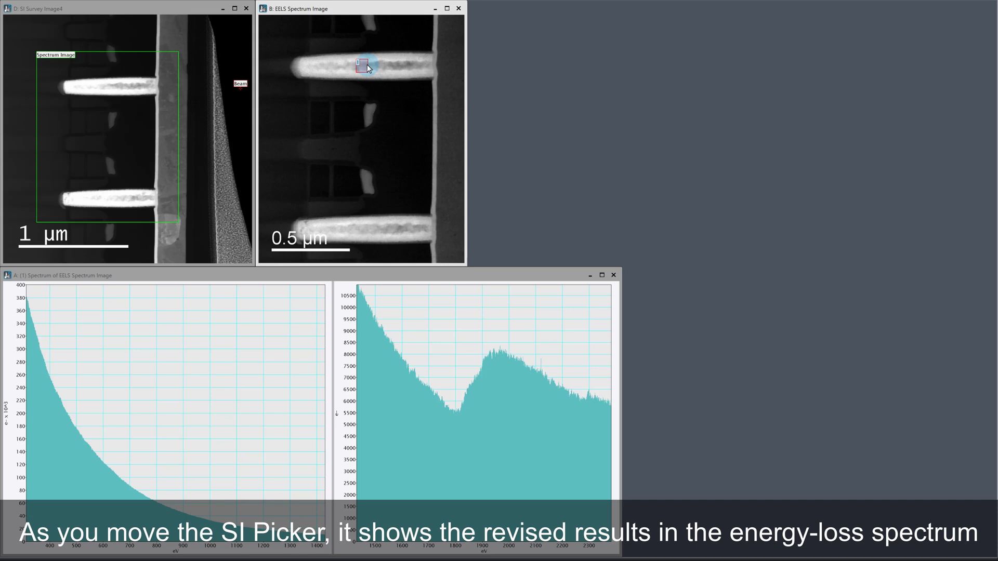
left_click_drag(363, 65, 360, 66)
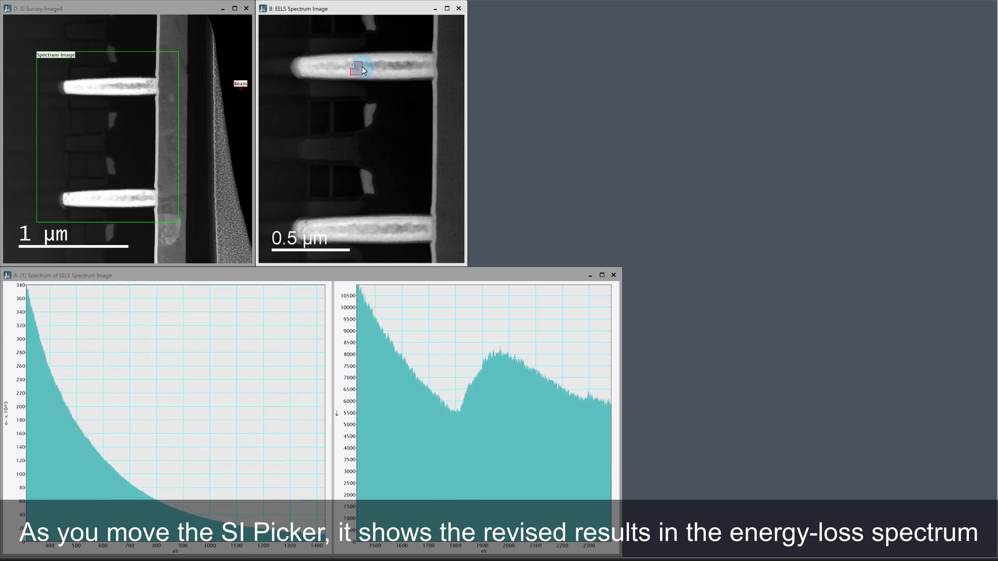
left_click_drag(359, 67, 446, 69)
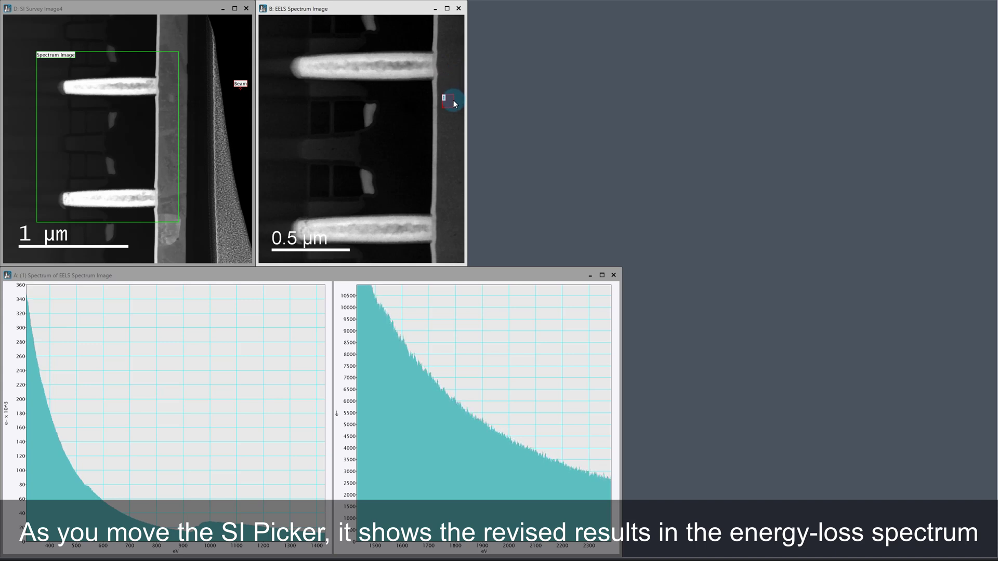
left_click_drag(452, 102, 425, 132)
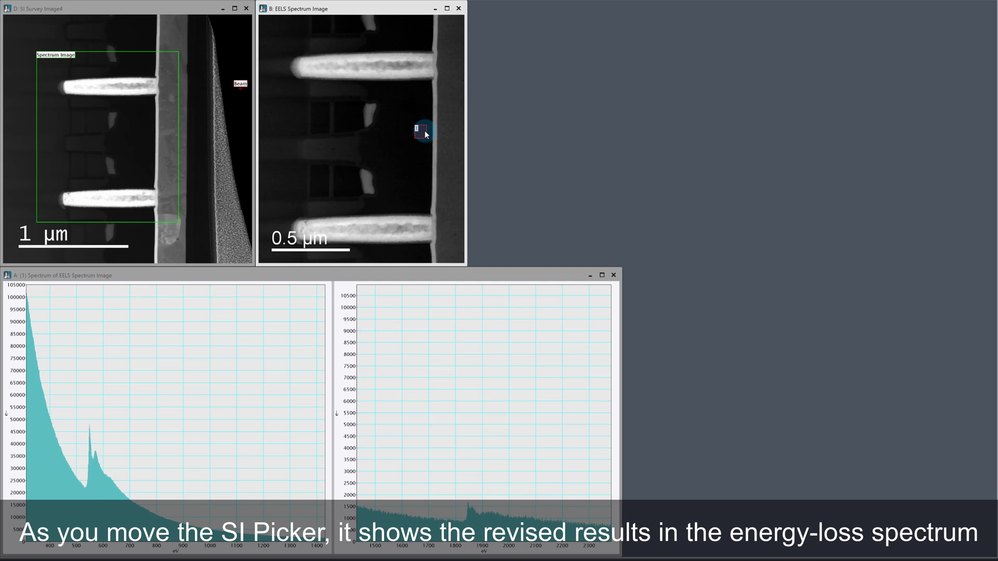
left_click_drag(423, 131, 398, 131)
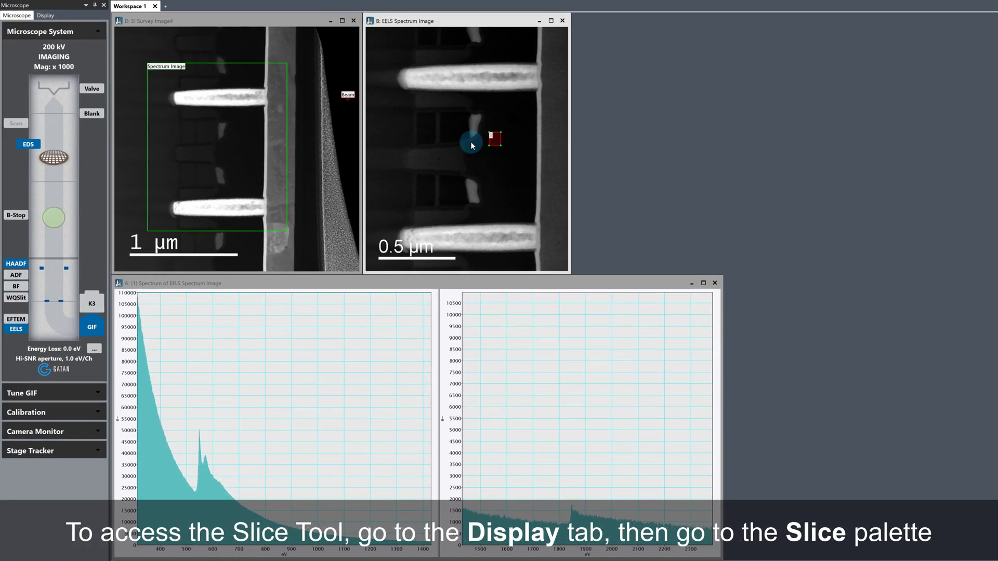
mouse_move(222, 84)
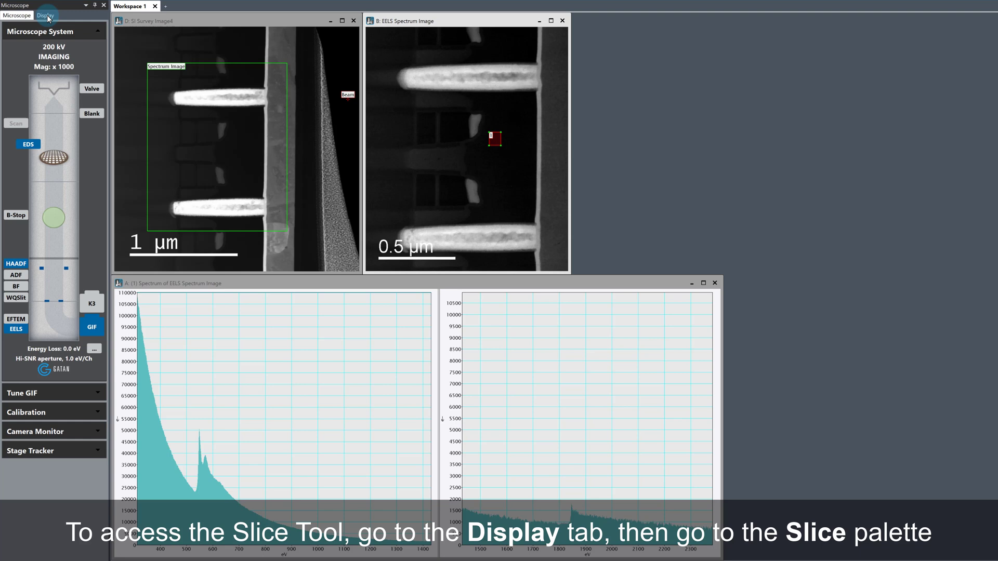
Show the Display palette with the Slice position and width controls.
left_click(44, 14)
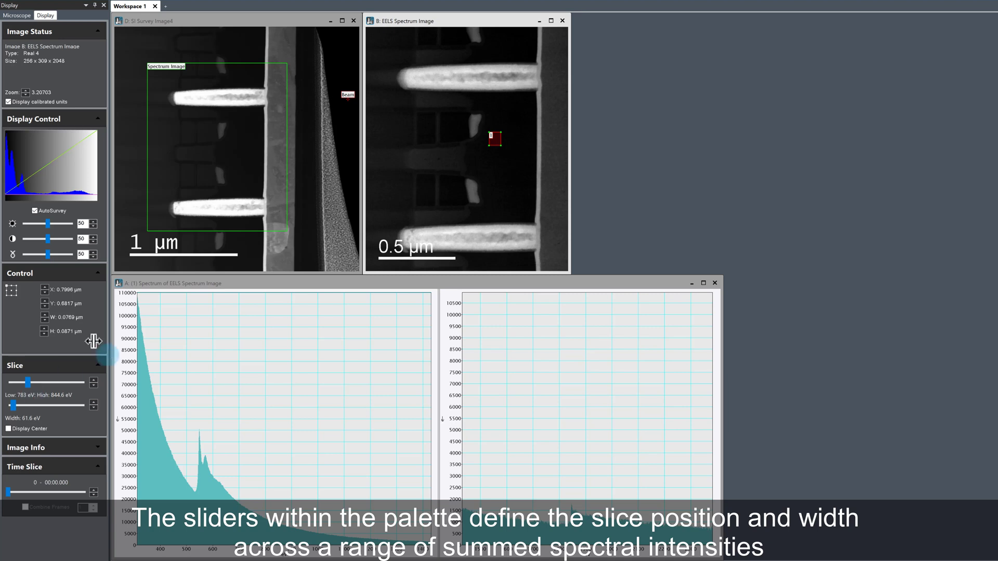
mouse_move(194, 307)
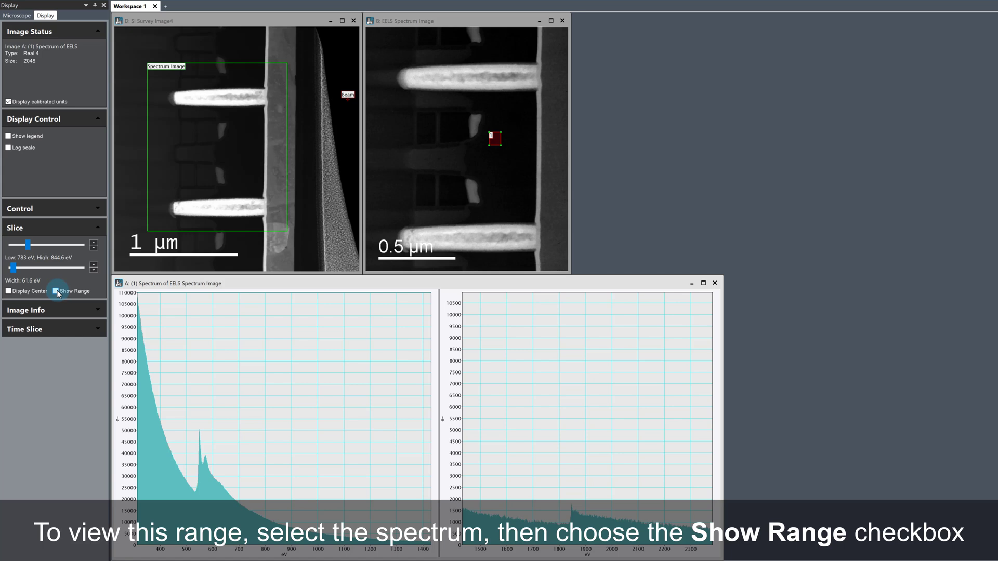
Enable Show Range so the 783–844.6 eV slice is shaded on the spectrum plot.
left_click(56, 292)
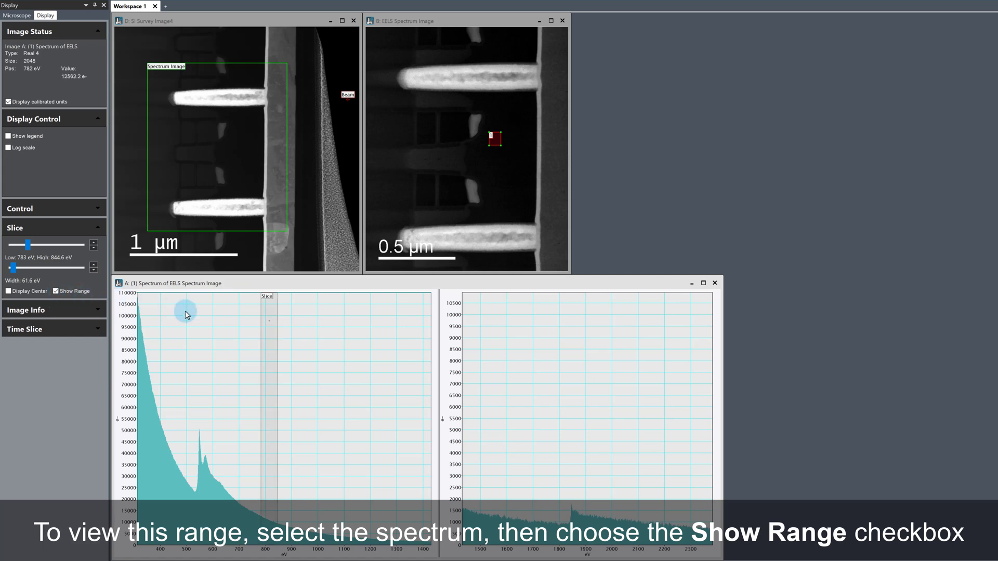
mouse_move(263, 328)
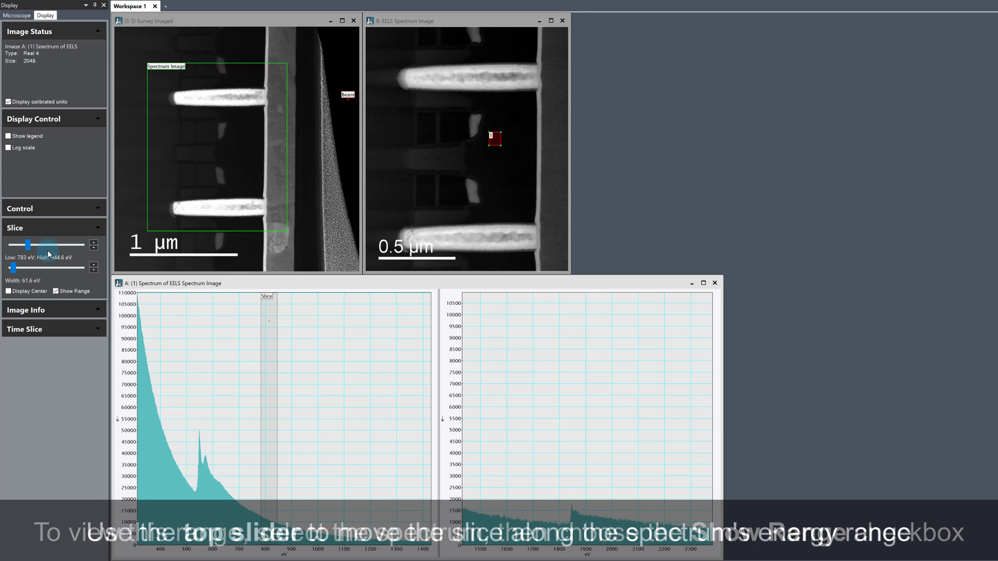
Move the slice to higher energy loss and set its width to 103.1 eV, spanning 897.2–1000.2 eV.
left_click_drag(27, 245, 30, 245)
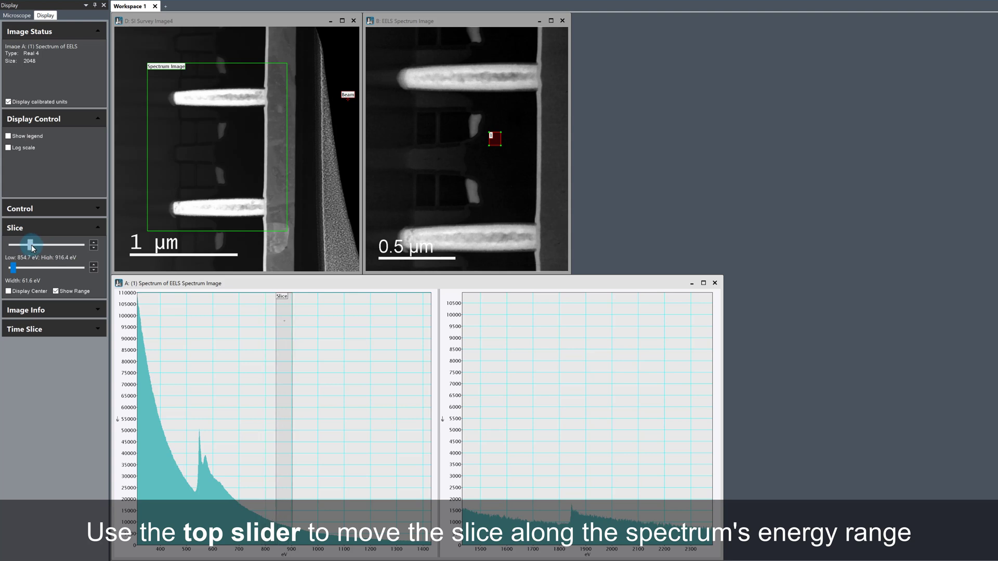
left_click_drag(28, 245, 34, 245)
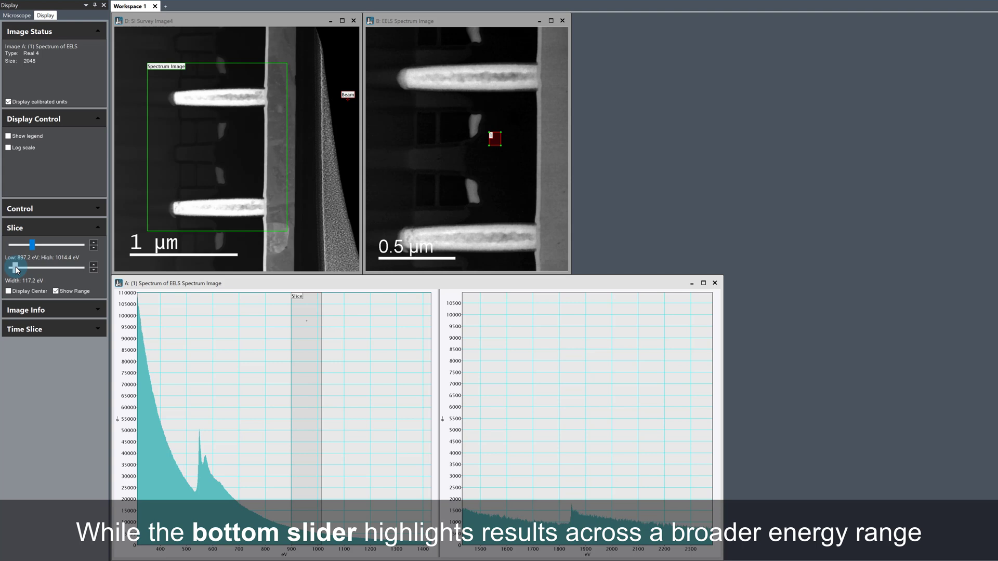
left_click_drag(13, 268, 10, 268)
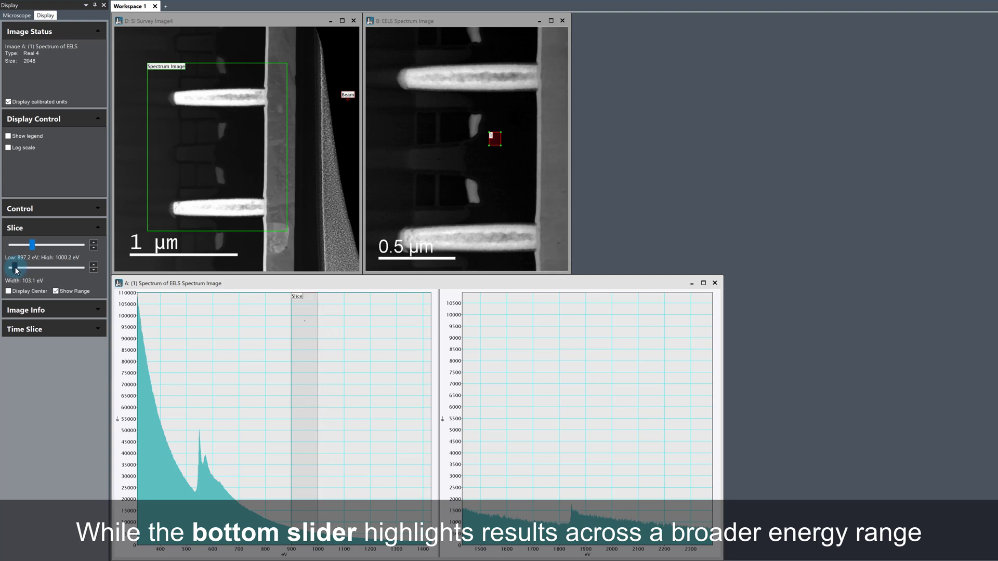
left_click(307, 333)
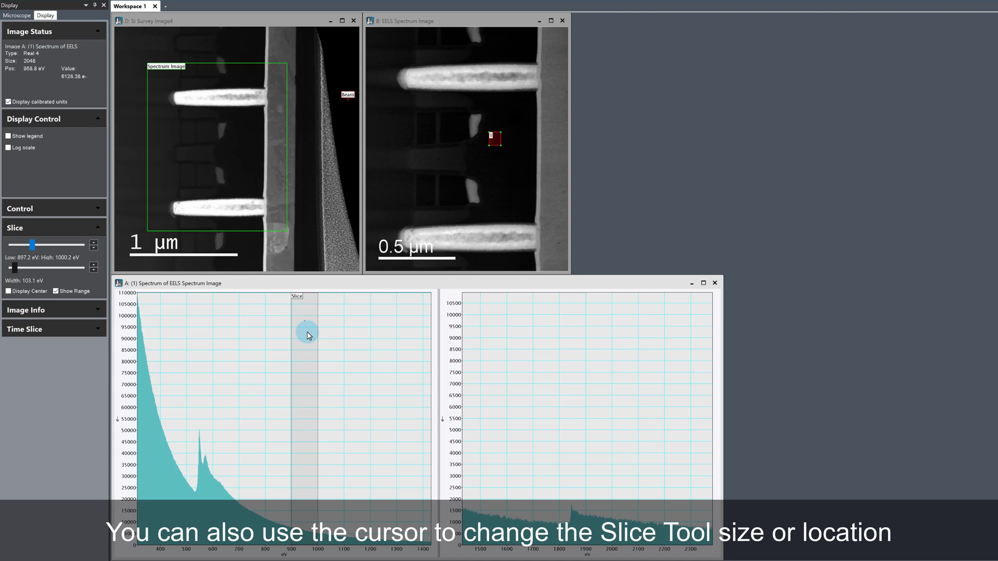
mouse_move(304, 326)
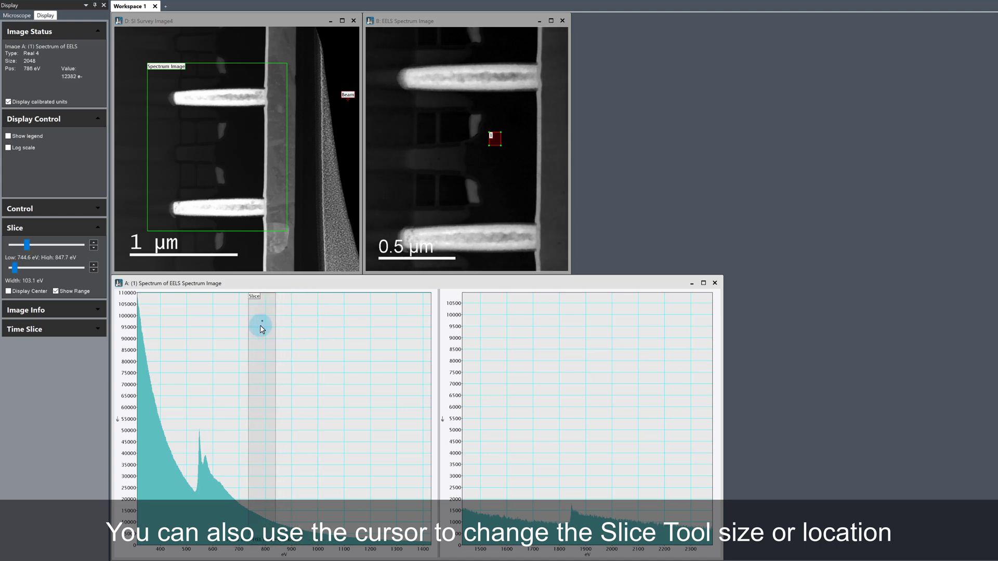
Resize the slice on the spectrum plot down to about 56 eV, then out to 105.1 eV wide.
left_click_drag(261, 328, 255, 331)
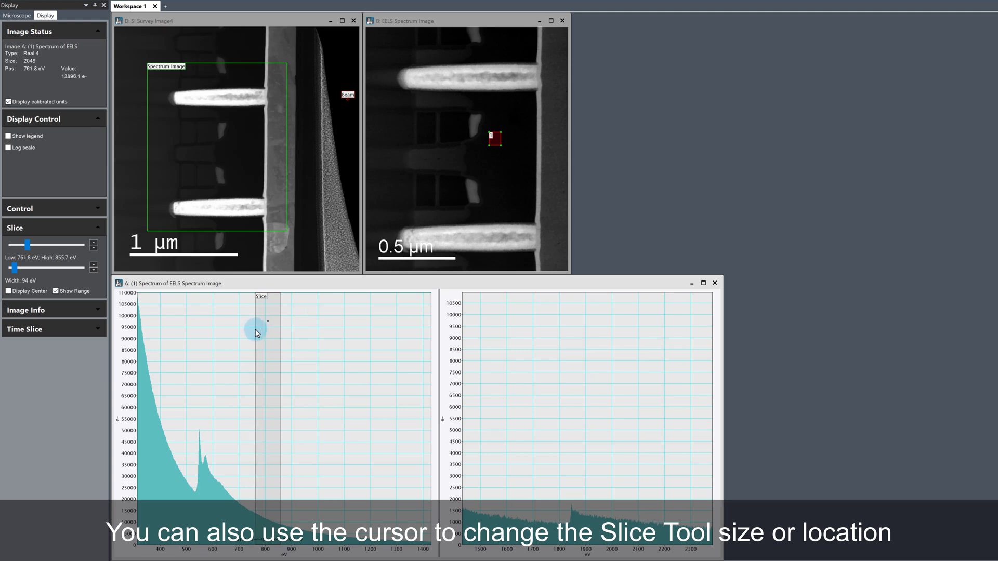
left_click_drag(256, 333, 275, 339)
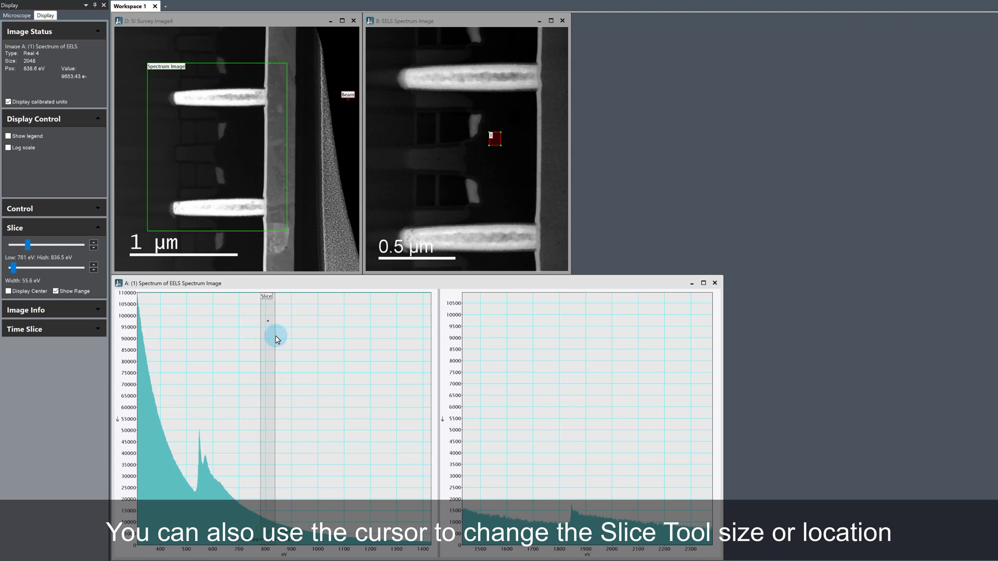
left_click_drag(275, 320, 293, 320)
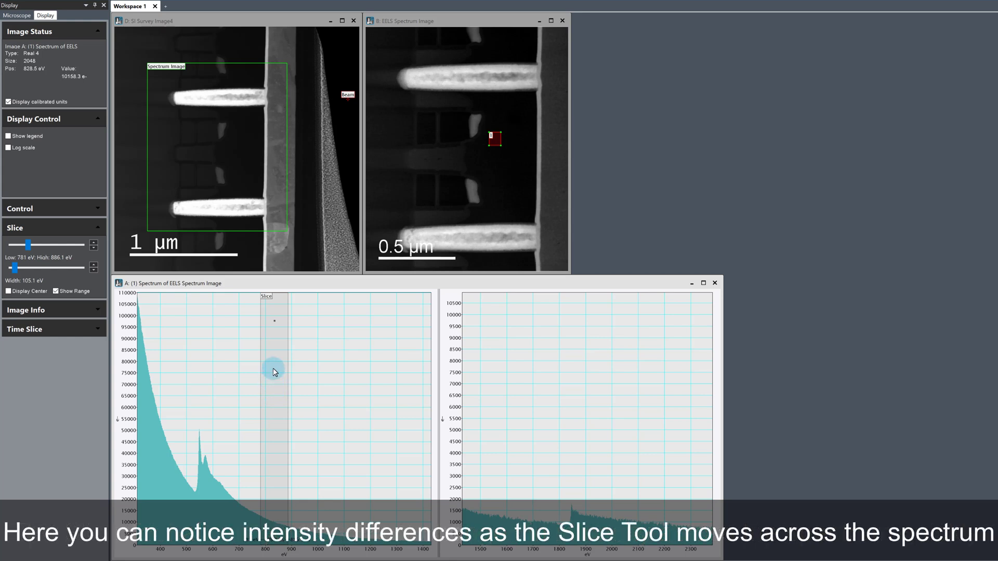
Sweep the 105 eV slice up past 1000 eV and back down, leaving it at 829.5–934.6 eV.
left_click_drag(273, 372, 324, 374)
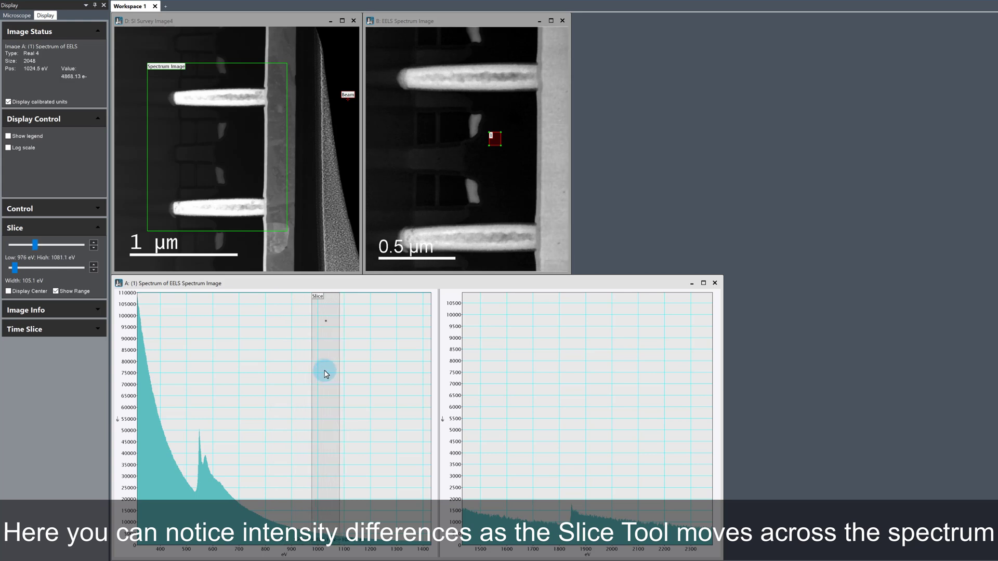
left_click_drag(326, 374, 326, 378)
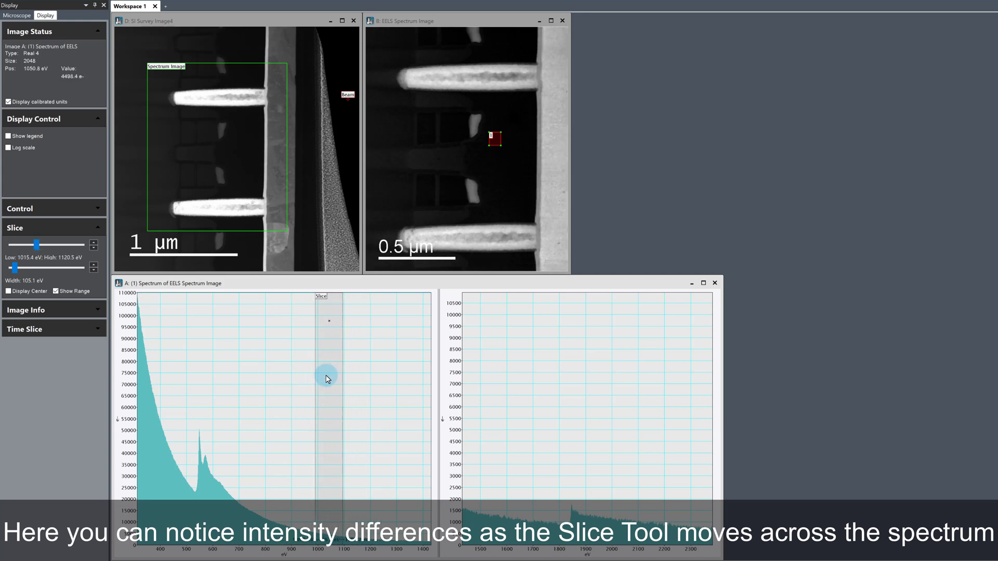
left_click_drag(327, 379, 254, 377)
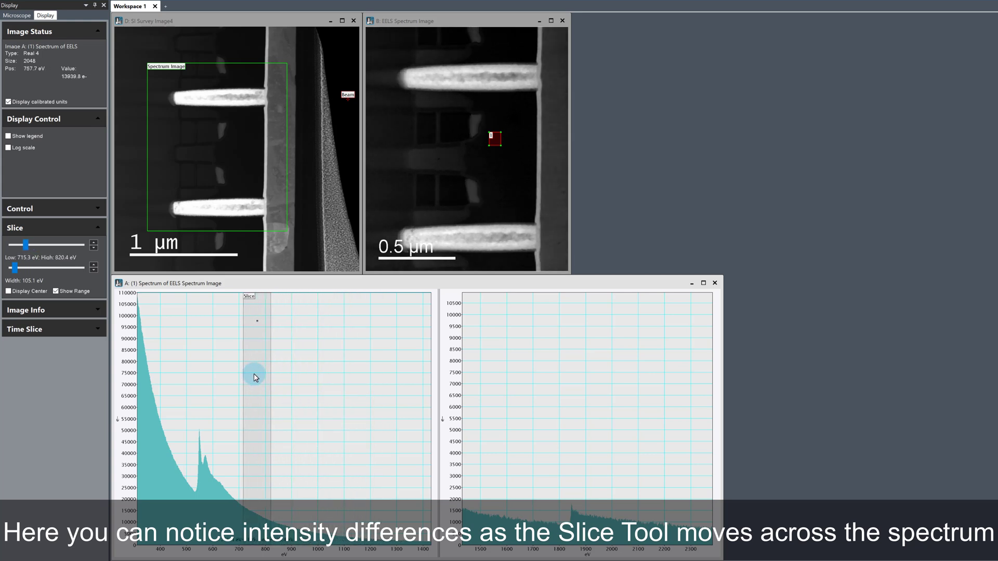
left_click_drag(254, 377, 266, 376)
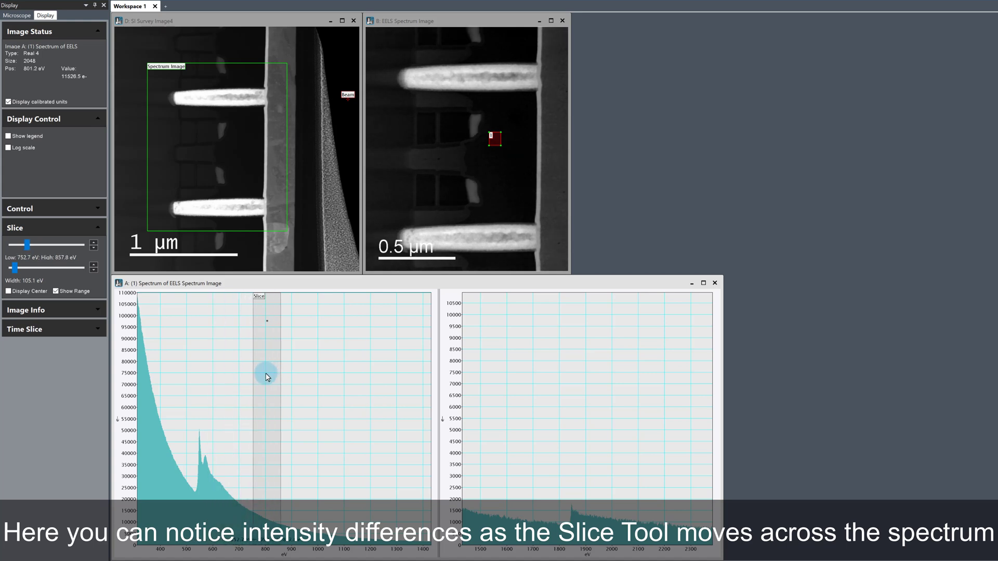
left_click_drag(266, 376, 274, 378)
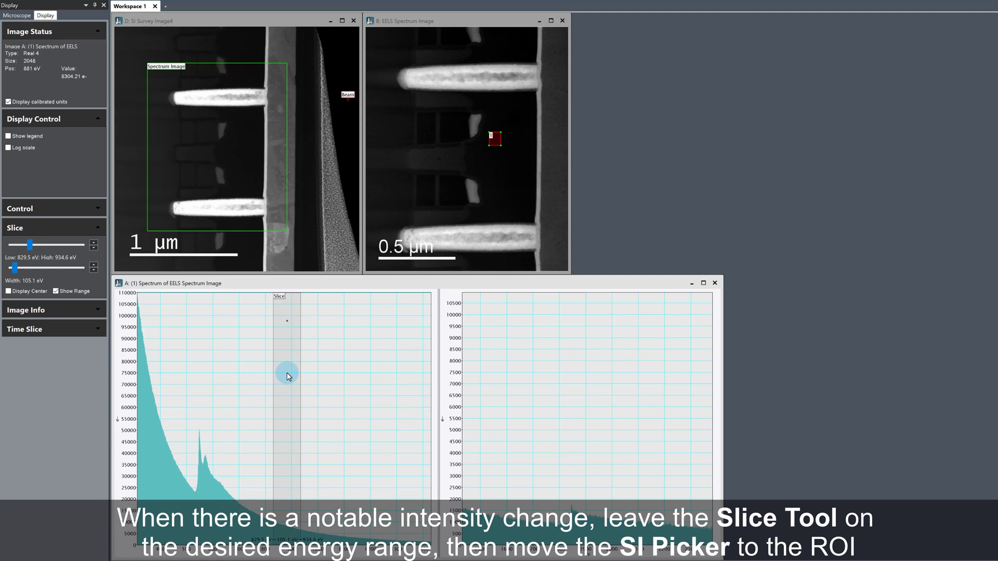
Move the slice between roughly 740 and 840 eV and leave it at 760.8–865.8 eV.
left_click_drag(287, 377, 250, 377)
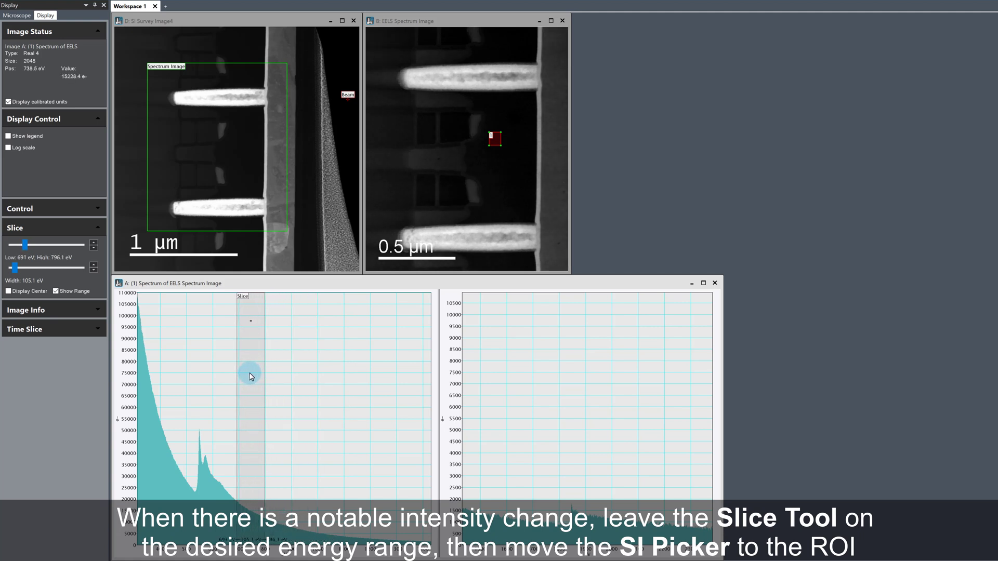
left_click_drag(250, 376, 256, 376)
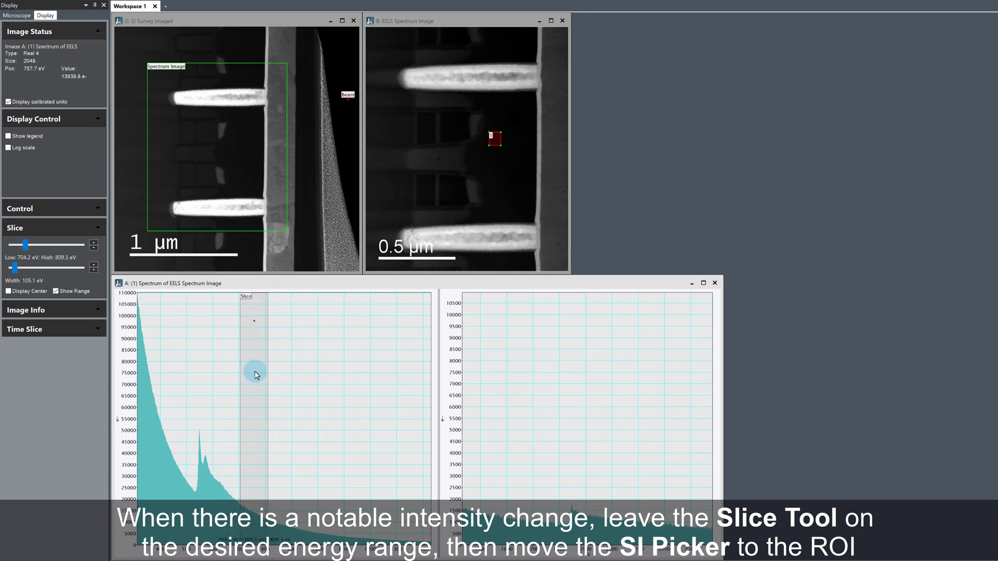
left_click_drag(255, 375, 276, 375)
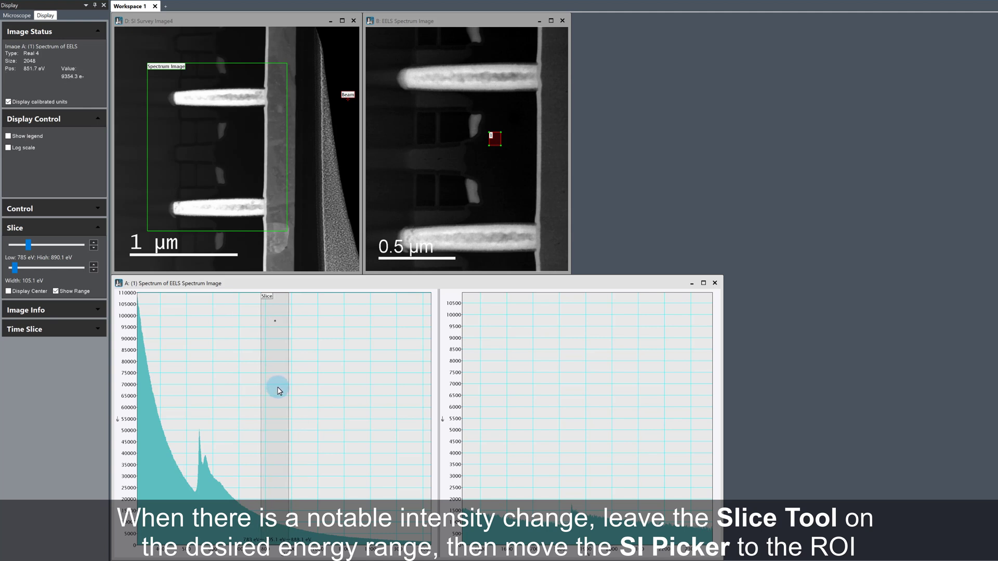
left_click_drag(278, 391, 262, 393)
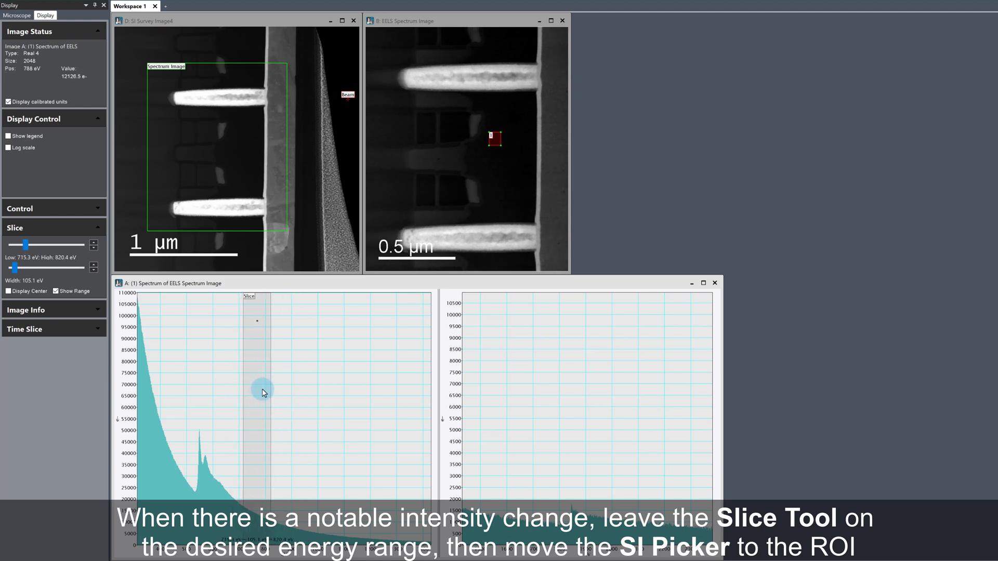
left_click_drag(260, 392, 270, 392)
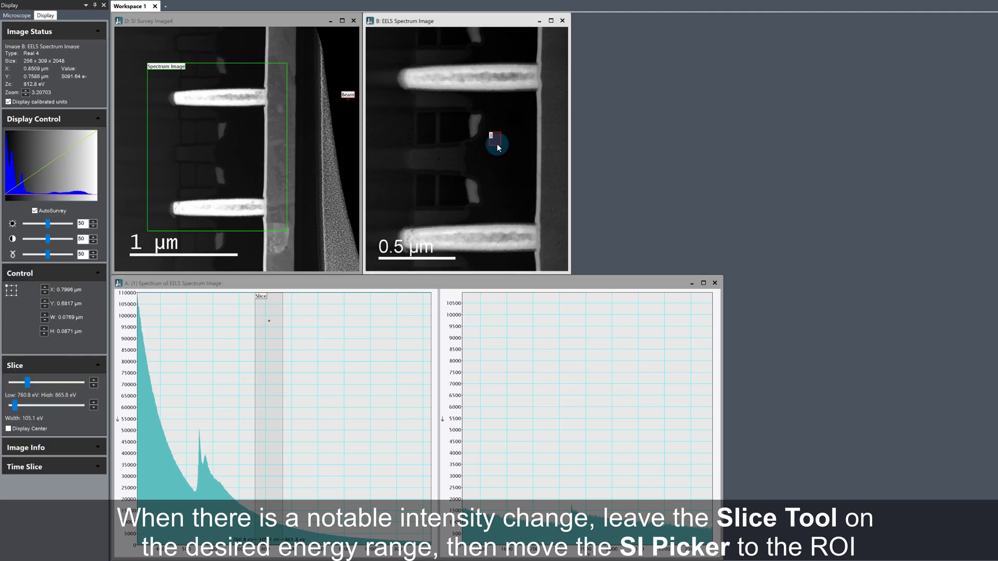
Move the SI Picker onto the small feature below the upper bar to extract its spectrum.
left_click_drag(498, 147, 479, 132)
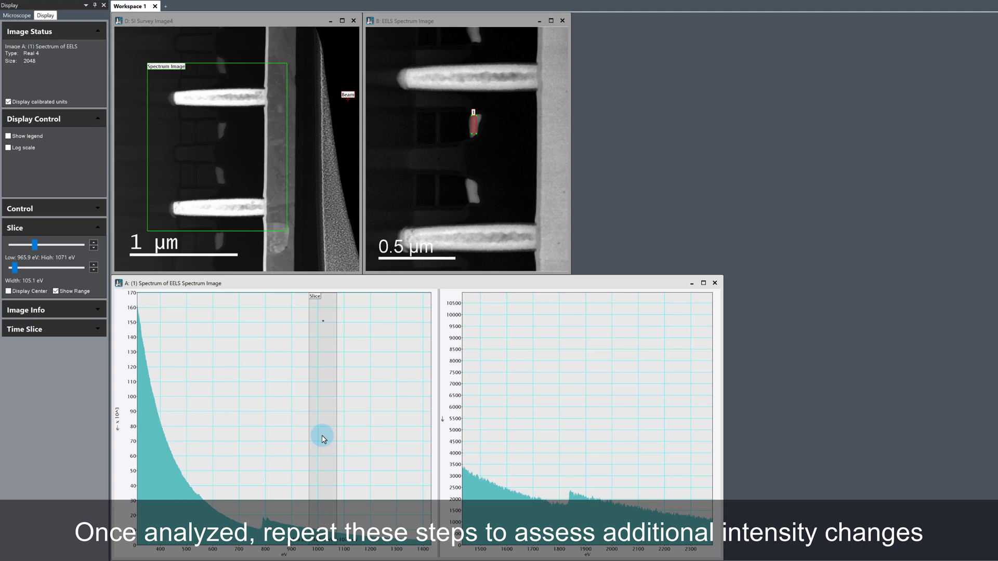
mouse_move(327, 425)
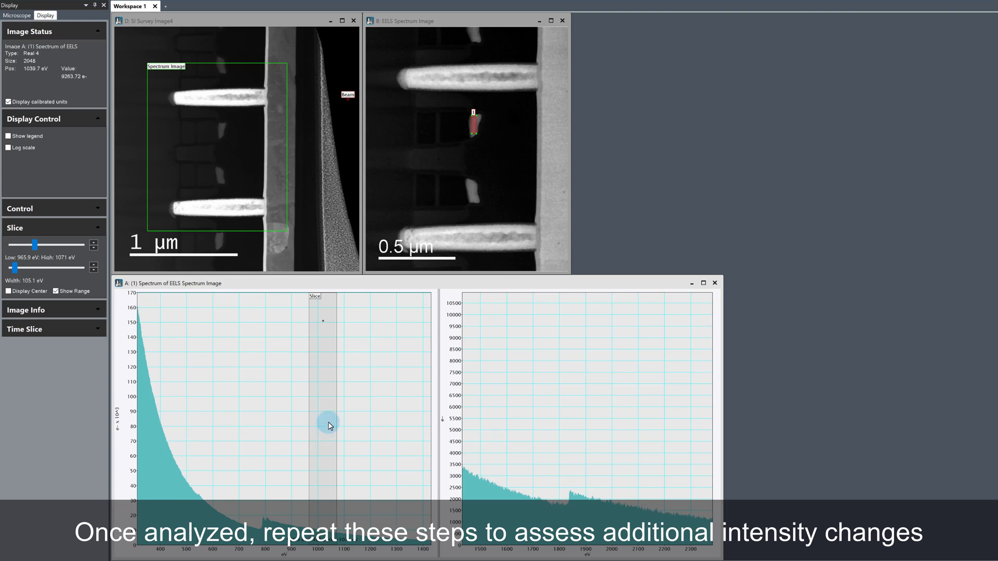